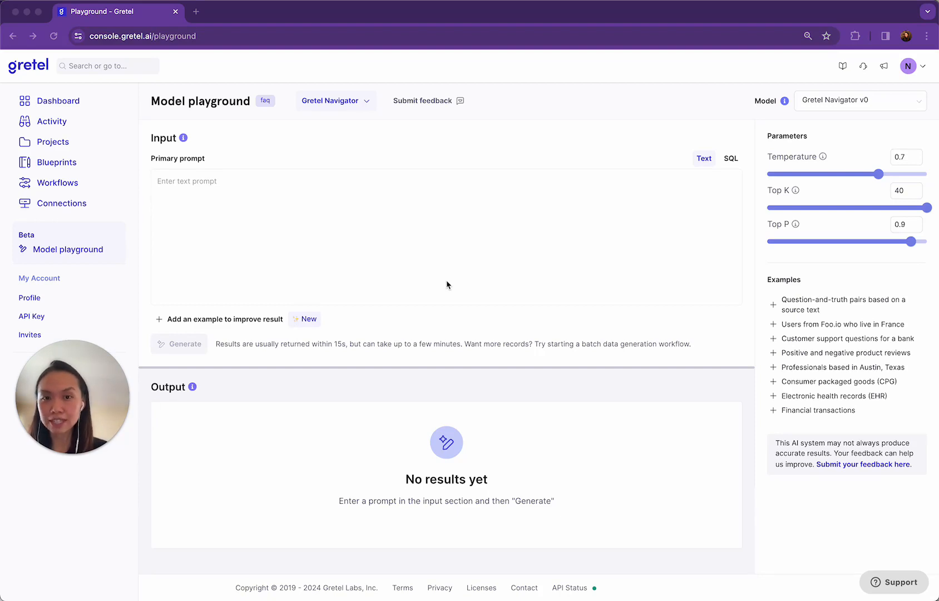
- Switch to Gretel GPT and ask it to write a realistic consumer packaged goods dataset prompt
left_click(333, 100)
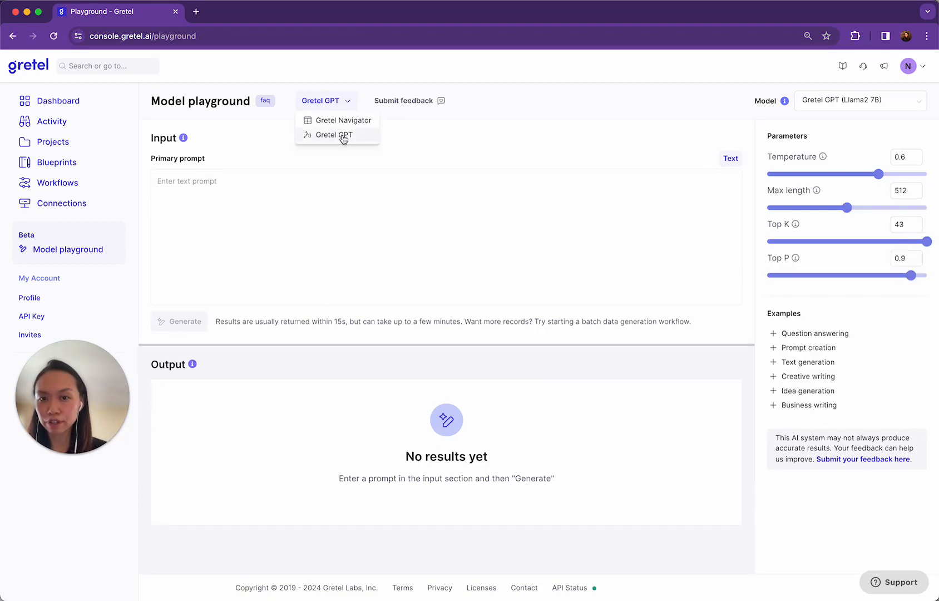
left_click(329, 135)
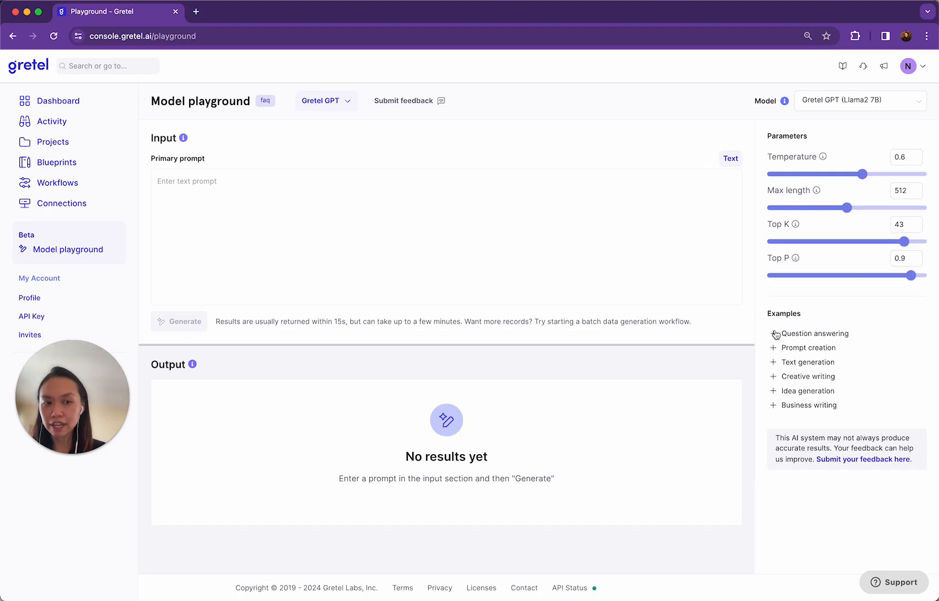
type("Write a prompt for a large language model that I can use to generate a realistic consumer packaged goods dataset.")
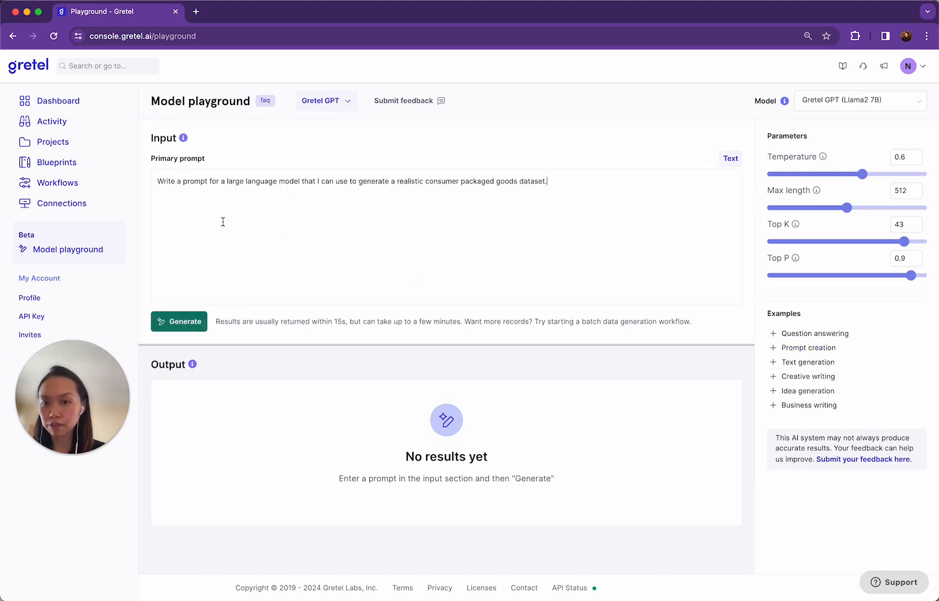
left_click(178, 321)
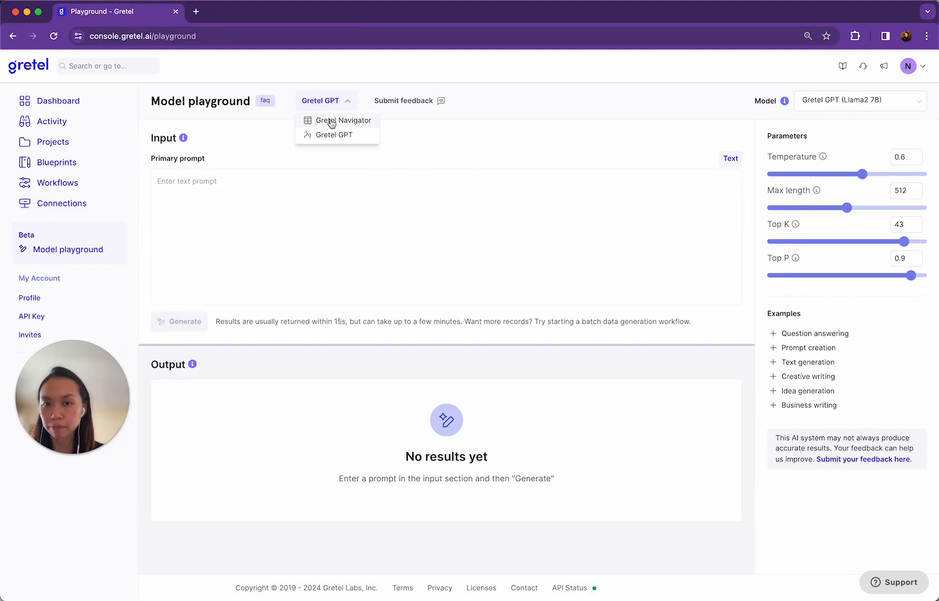
- Return to Gretel Navigator and generate data from the CPG product prompt
left_click(344, 120)
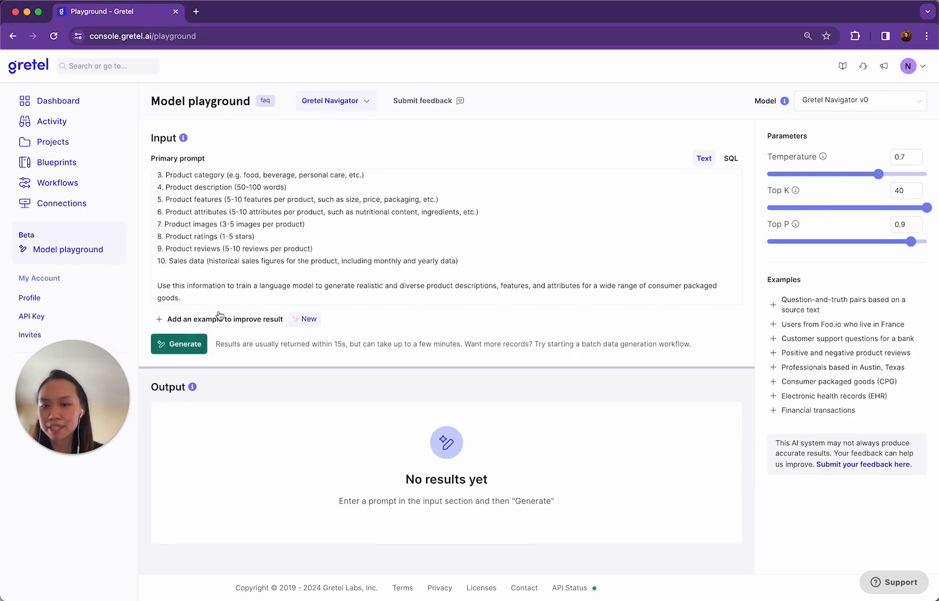
left_click(179, 343)
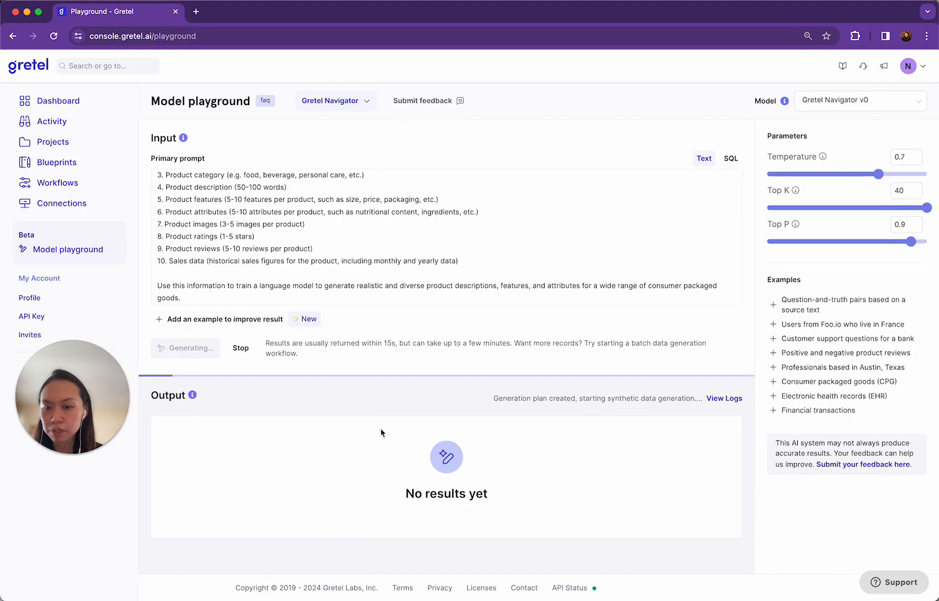
mouse_move(388, 460)
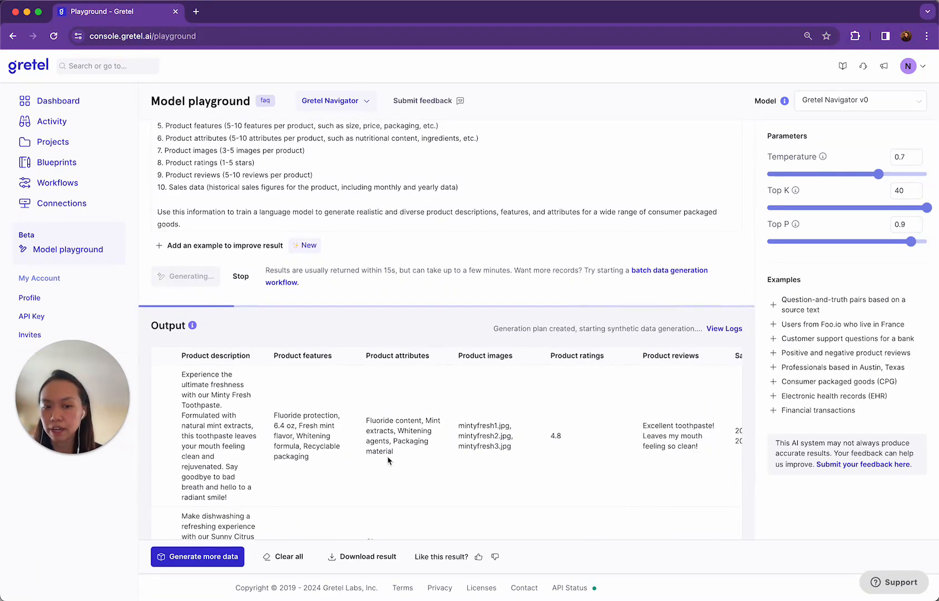
- Scroll the Output table to view products like Minty Fresh Toothpaste by SmileBright
scroll("left", 3)
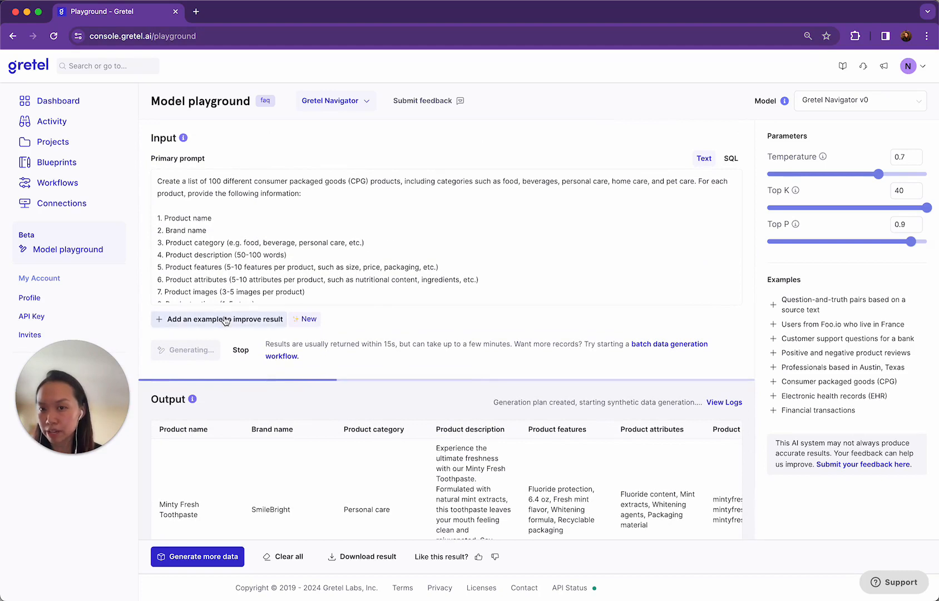
- Add an example table, then browse rows like Sunny Citrus Dish Soap and Silk Smooth Body Lotion
left_click(219, 318)
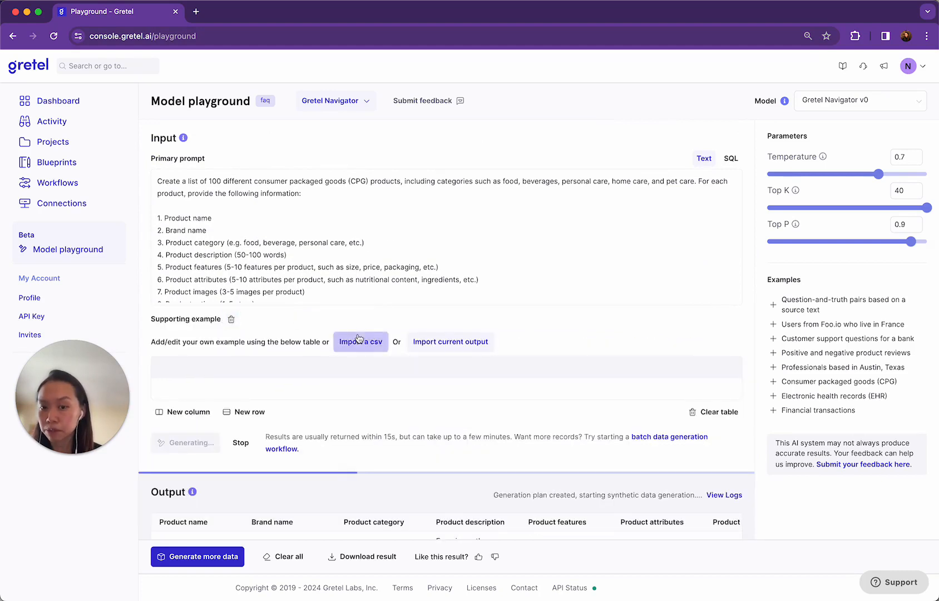
mouse_move(365, 328)
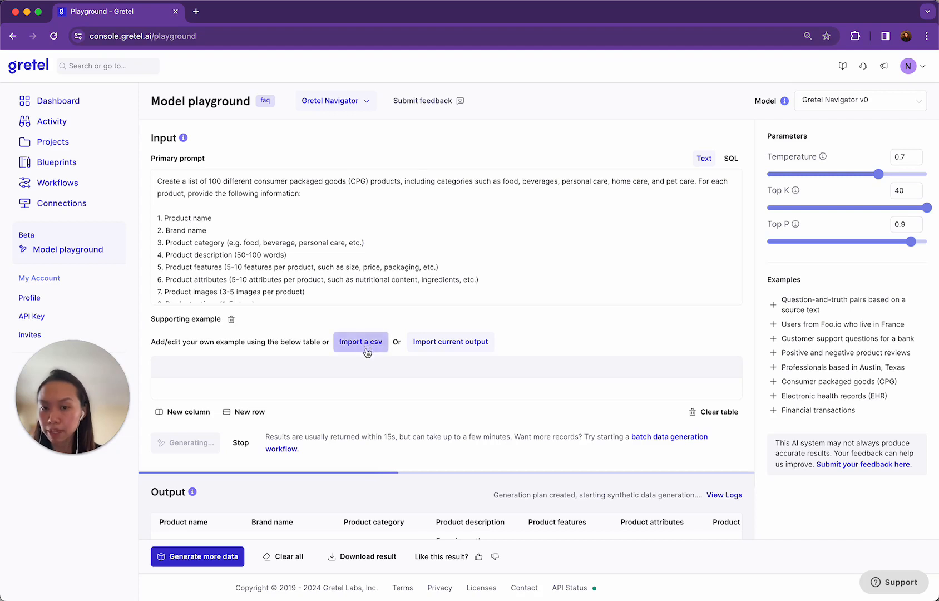
left_click(450, 341)
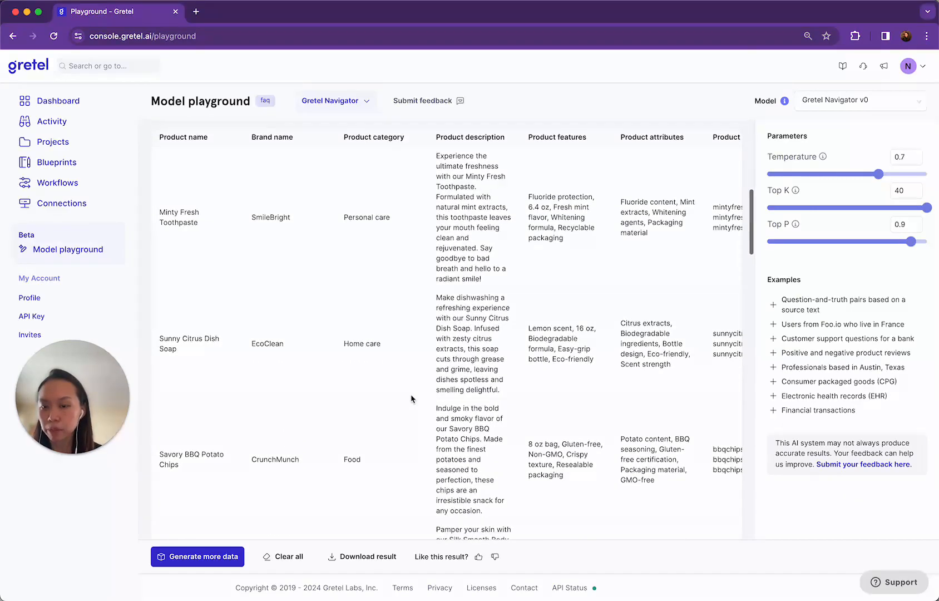
scroll("down", 3)
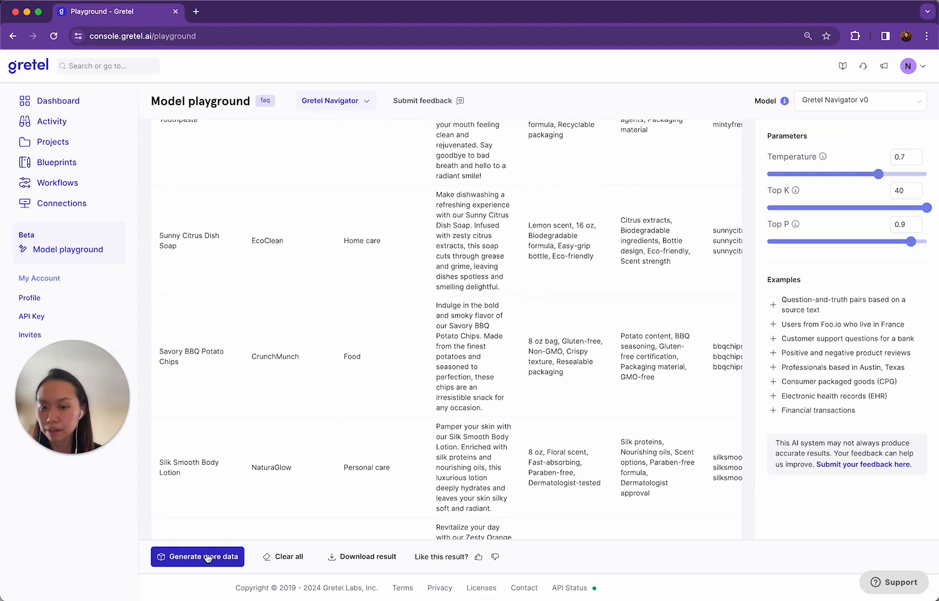
- Launch a 1000-record batch job in project Navigator Data Batch after reviewing the prompt
left_click(197, 556)
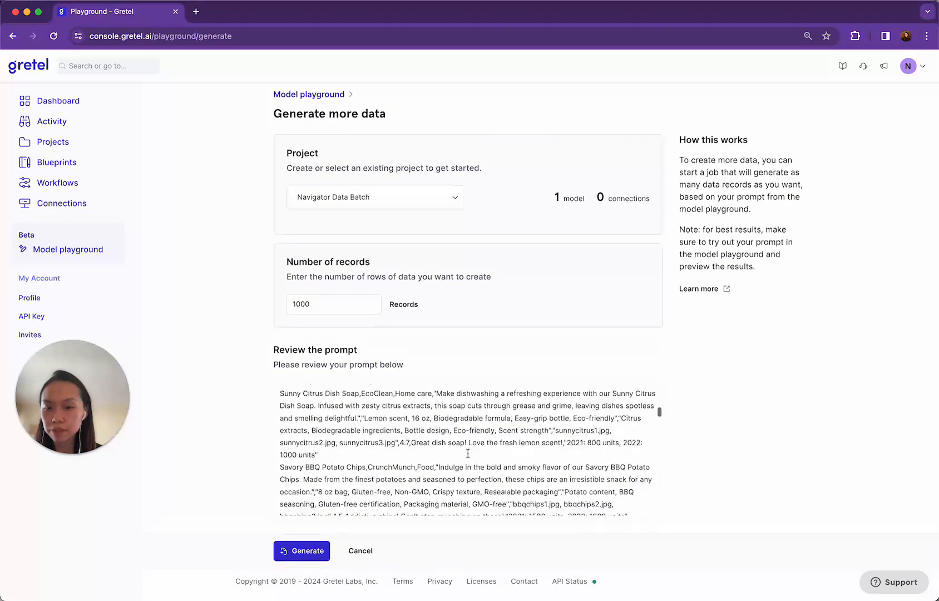
left_click(302, 550)
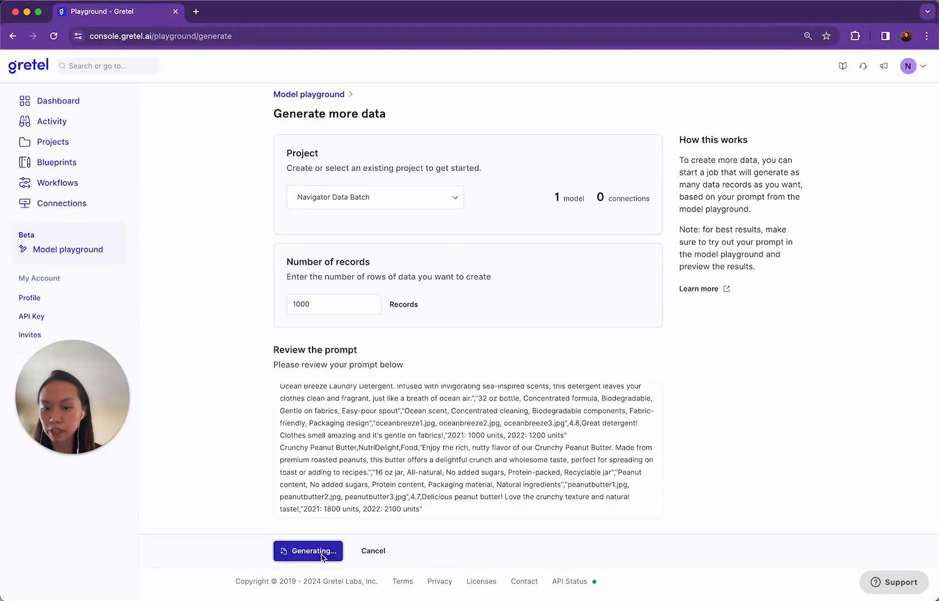
left_click(308, 551)
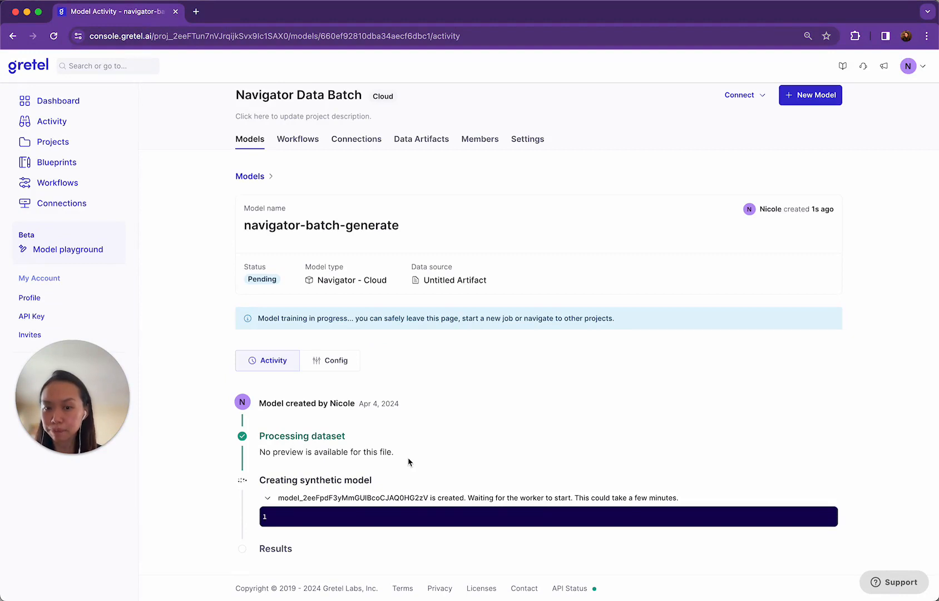
- Return to the playground and load the Financial transactions example for 50 bank transaction rows
left_click(69, 248)
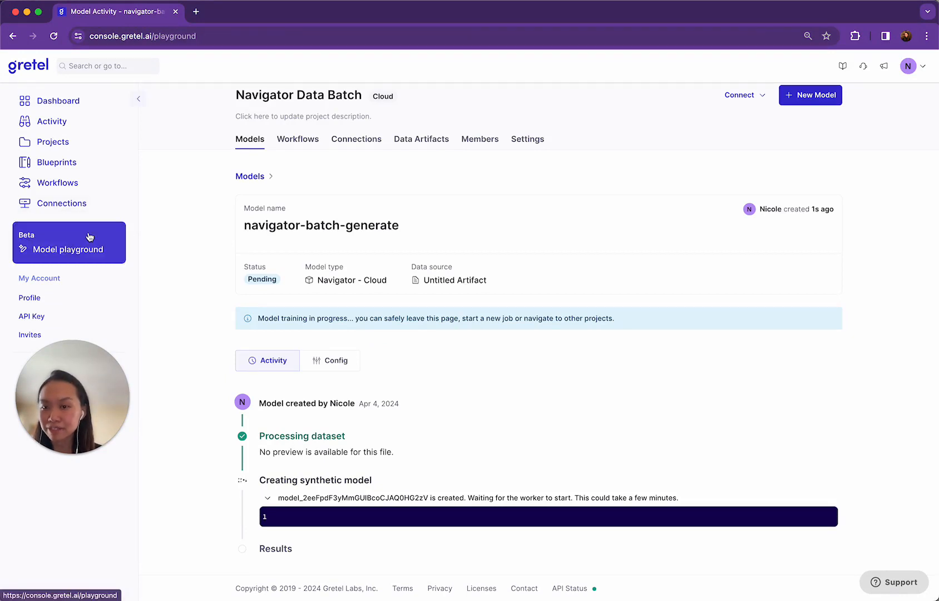
left_click(68, 249)
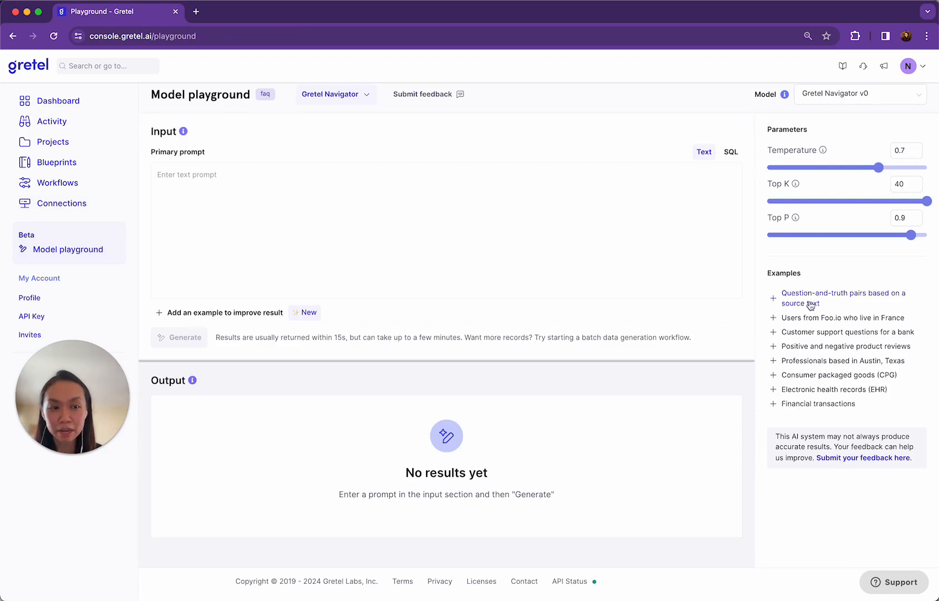
left_click(843, 298)
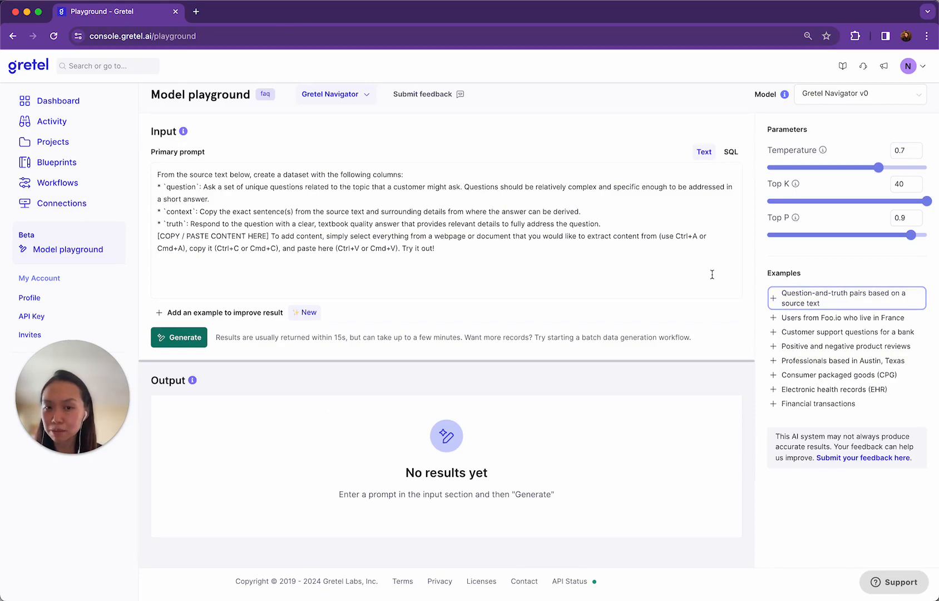
mouse_move(834, 389)
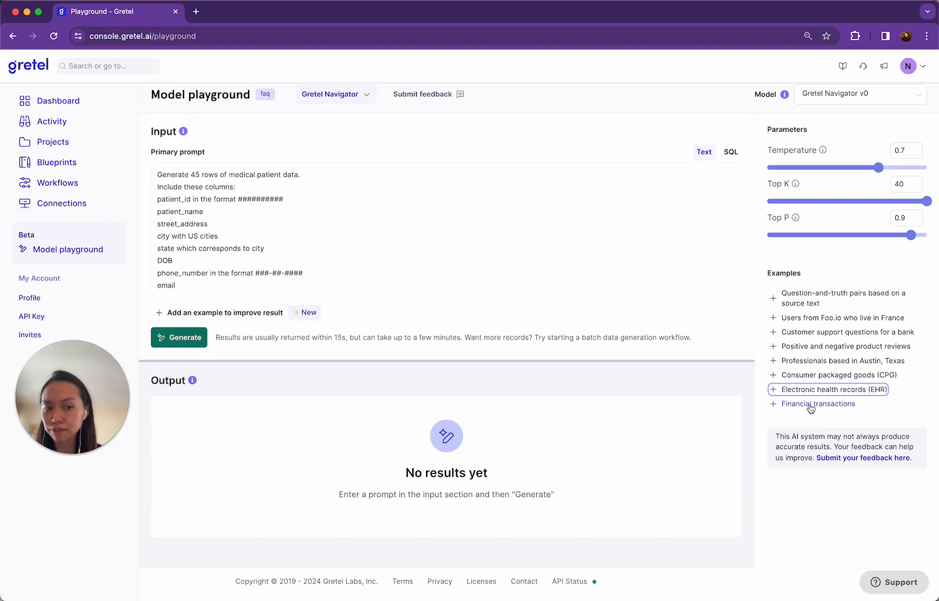
left_click(818, 403)
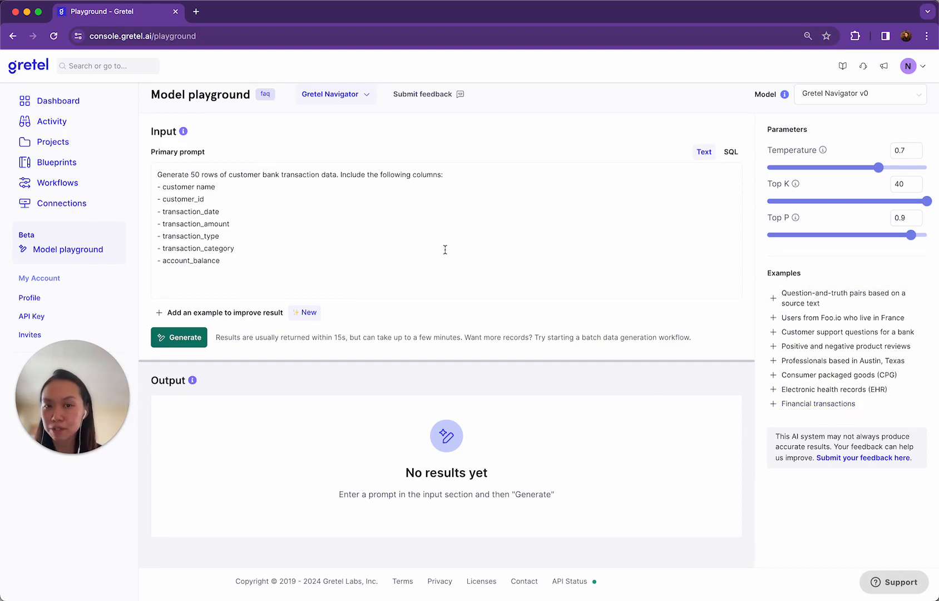
mouse_move(425, 96)
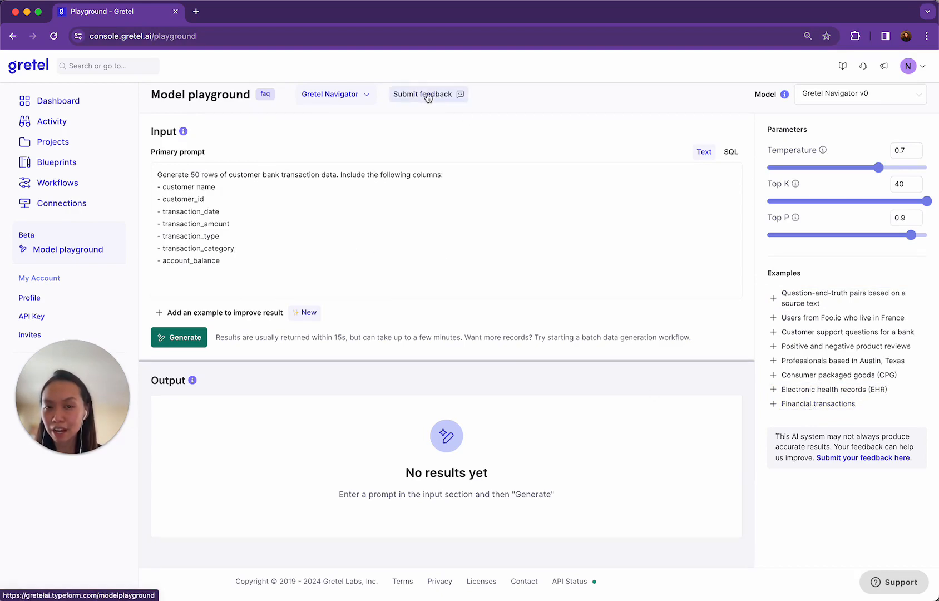